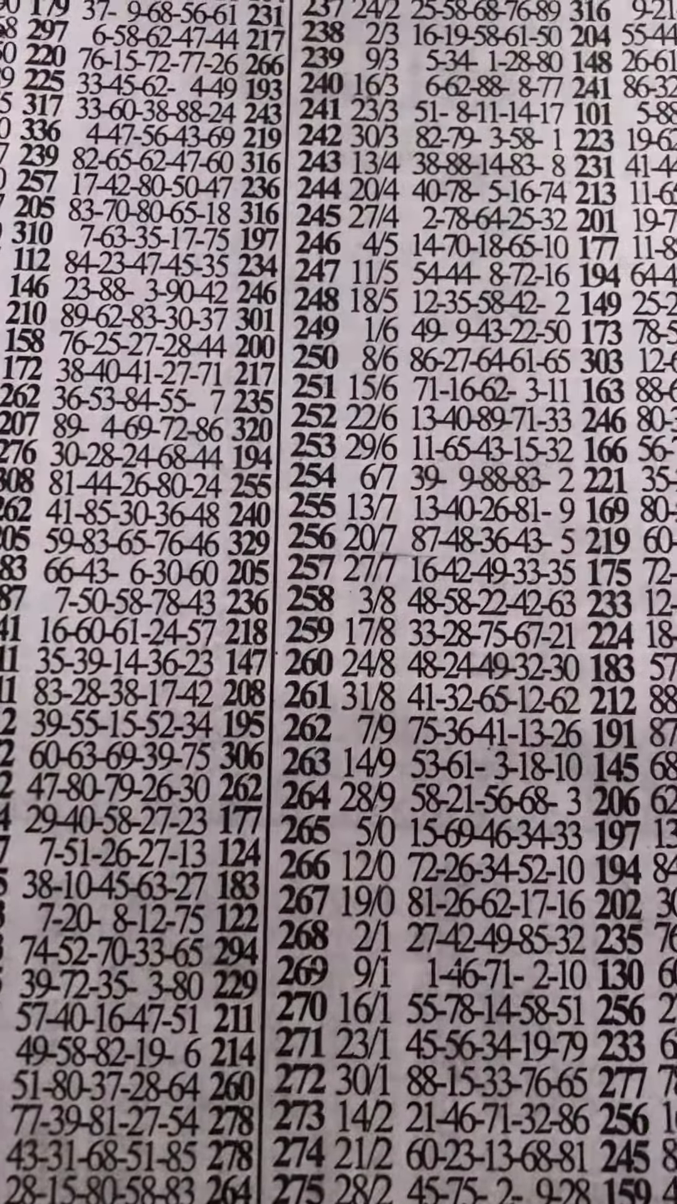
{"action": "scroll", "scroll_direction": "down", "scroll_amount": 3}
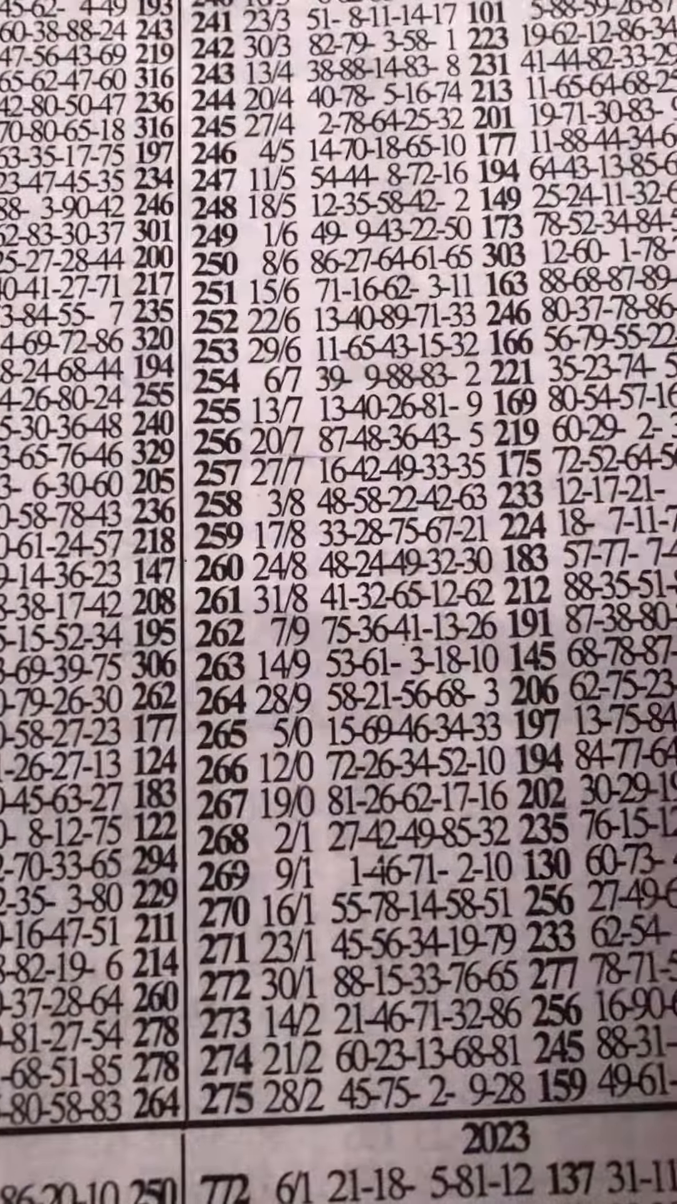
{"action": "scroll", "scroll_direction": "down", "scroll_amount": 3}
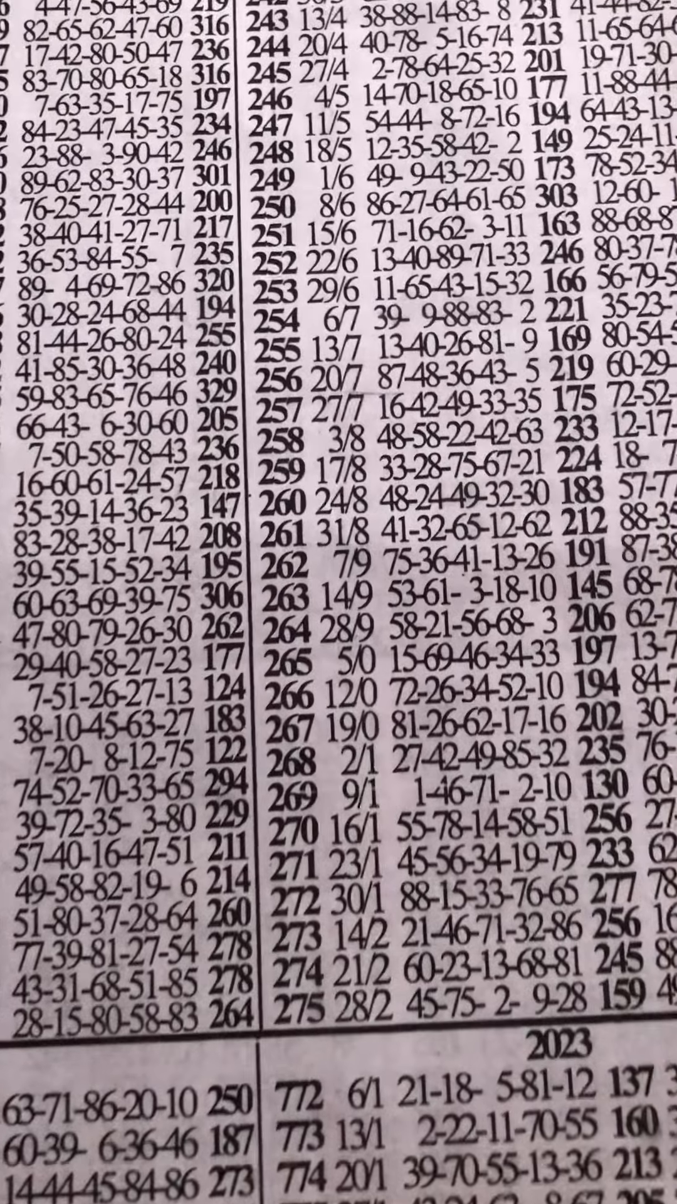